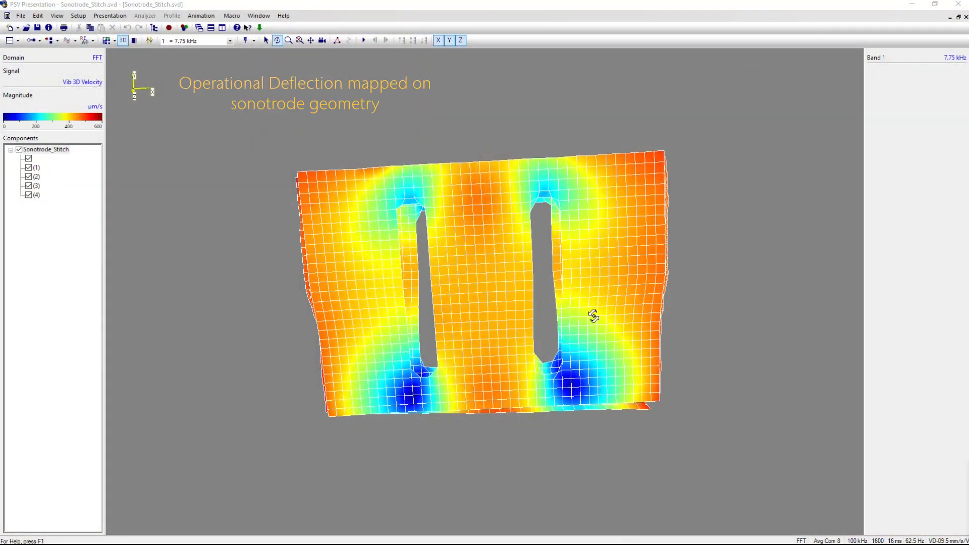
Orbit the stitched sonotrode model to view its side, underside edge-on and front.
left_click_drag(592, 314, 499, 213)
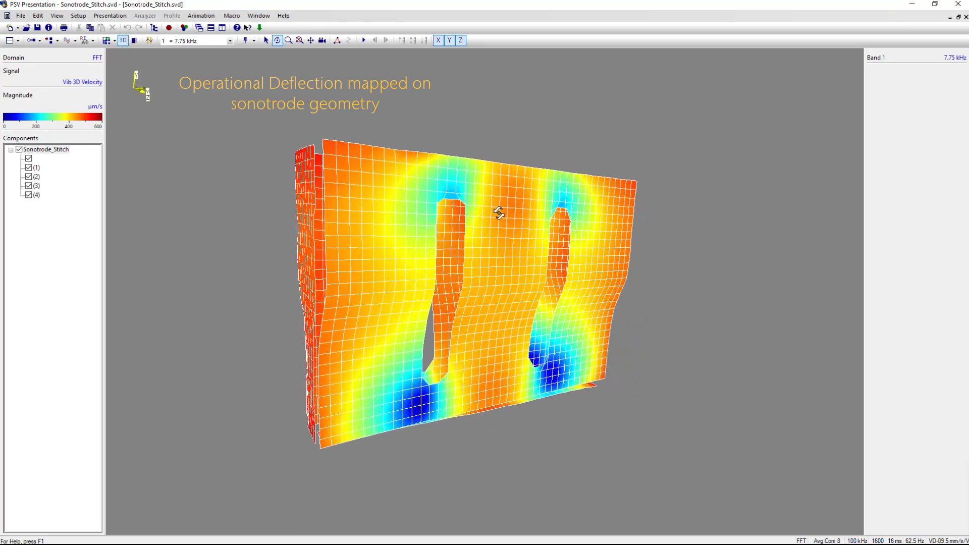
left_click_drag(499, 212, 601, 215)
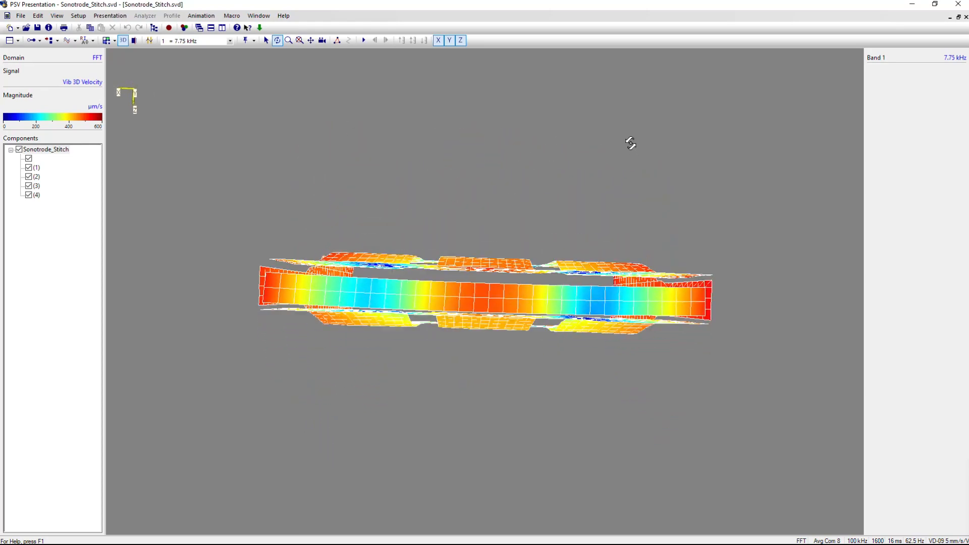
left_click_drag(630, 143, 625, 214)
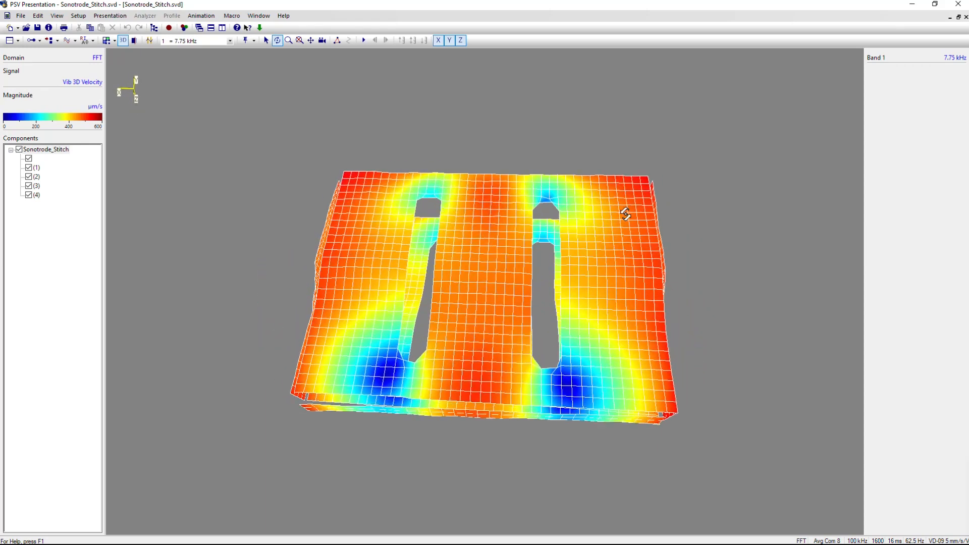
left_click_drag(625, 214, 628, 229)
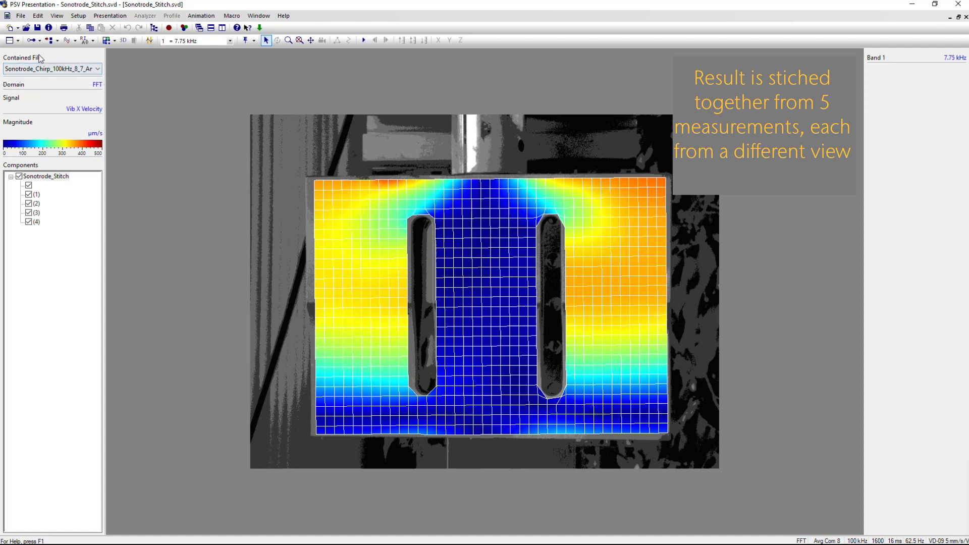
Show the front, side and bottom contained measurements, then return to the 3D model.
left_click(97, 68)
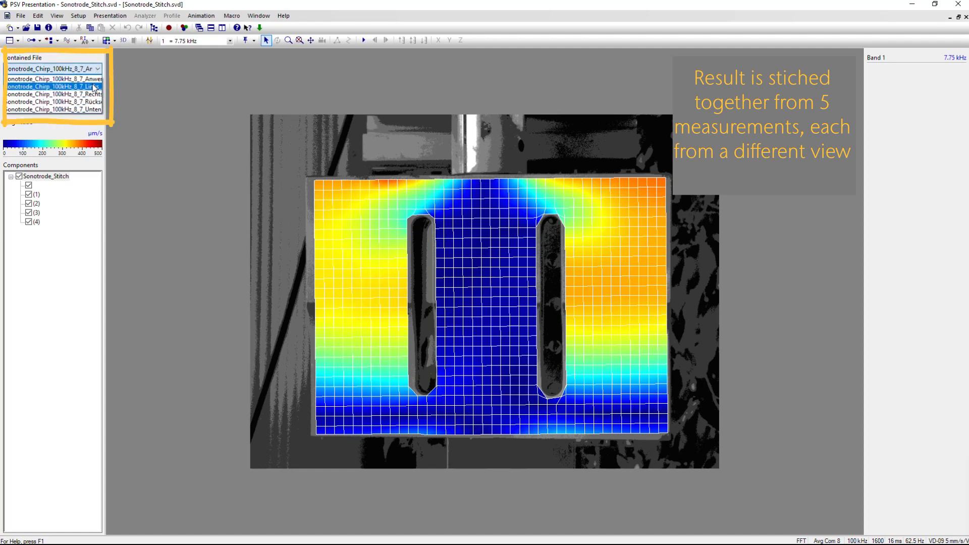
left_click(53, 86)
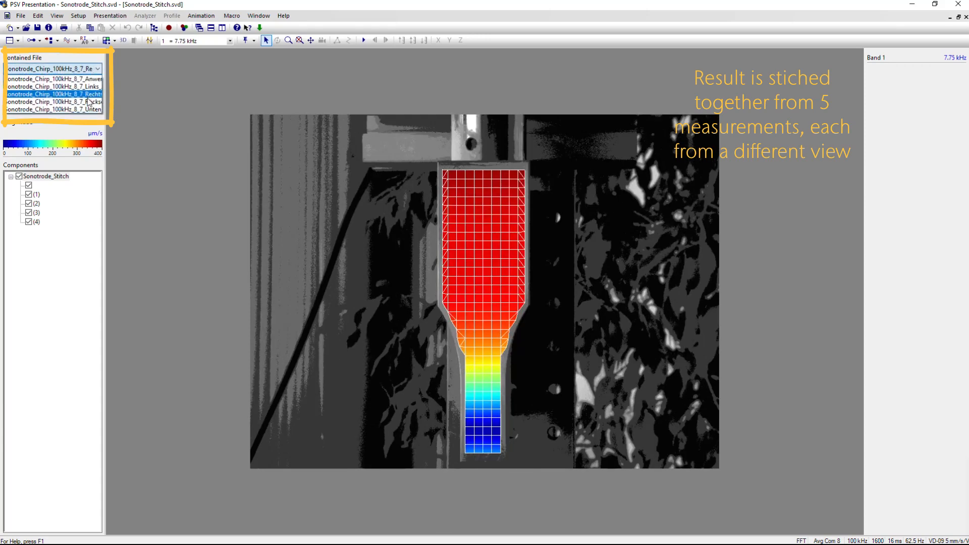
left_click(52, 102)
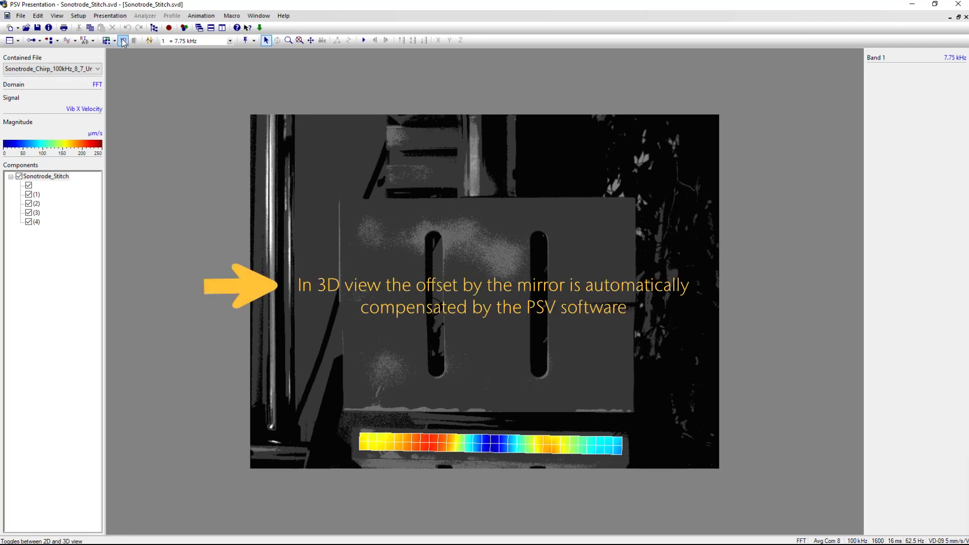
left_click(123, 40)
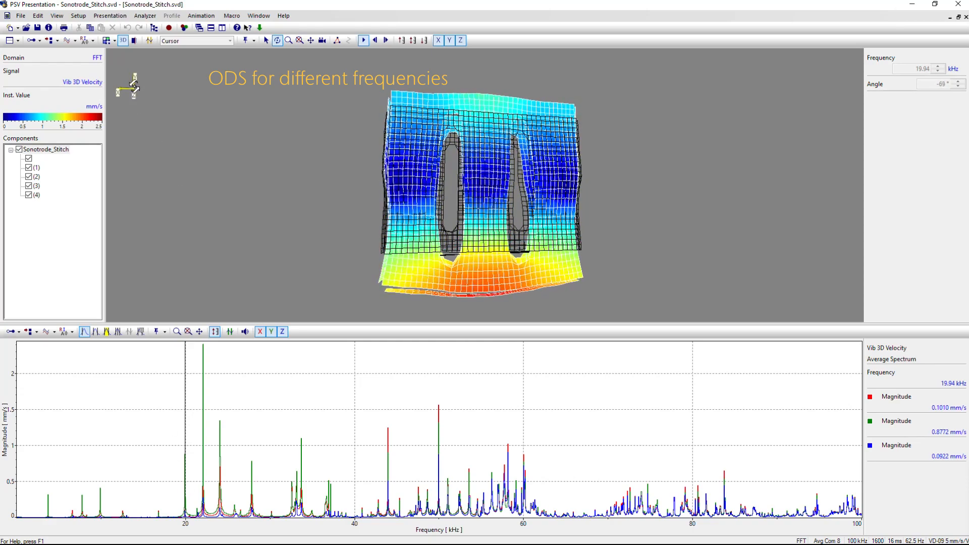
Hide the X and Z components and view the 22 and 24 kHz deflection shapes.
left_click(282, 331)
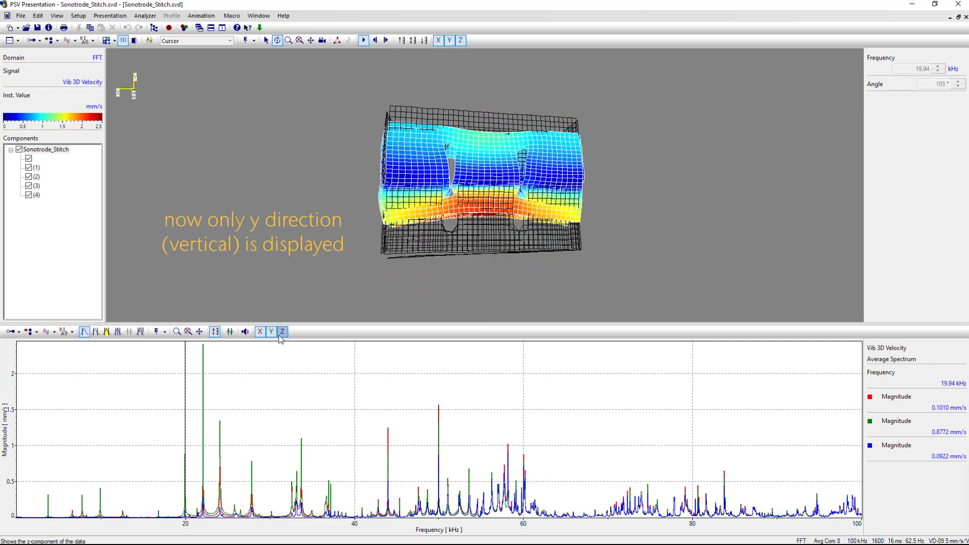
left_click(282, 331)
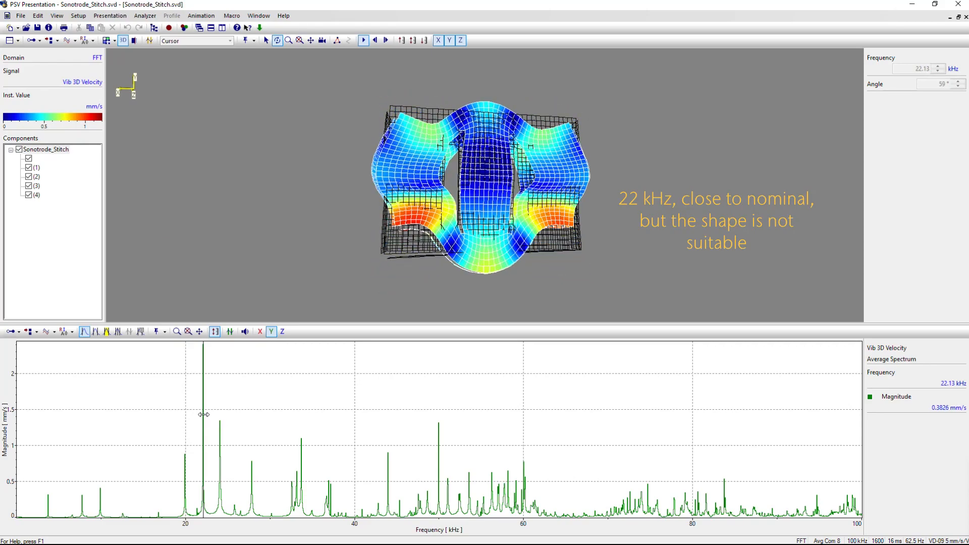
left_click_drag(204, 414, 220, 435)
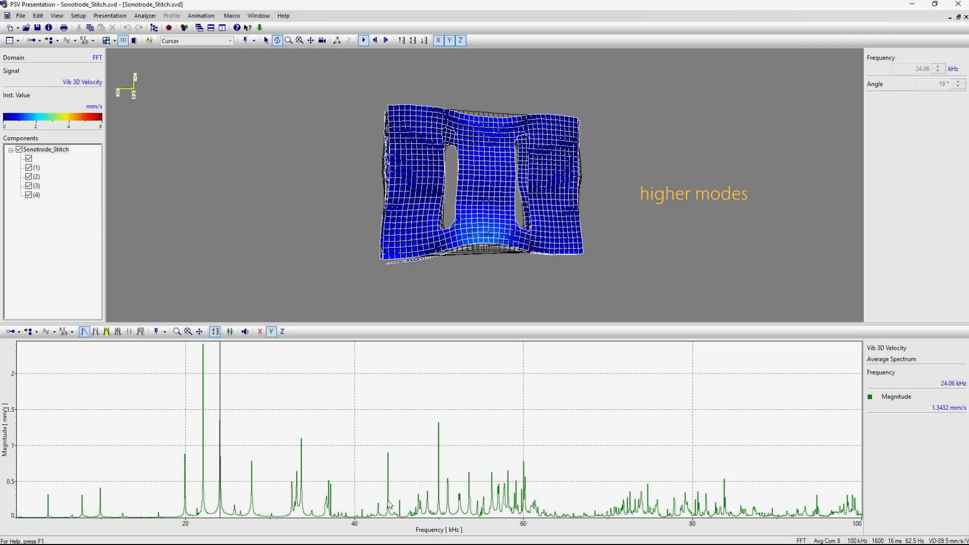
left_click(386, 501)
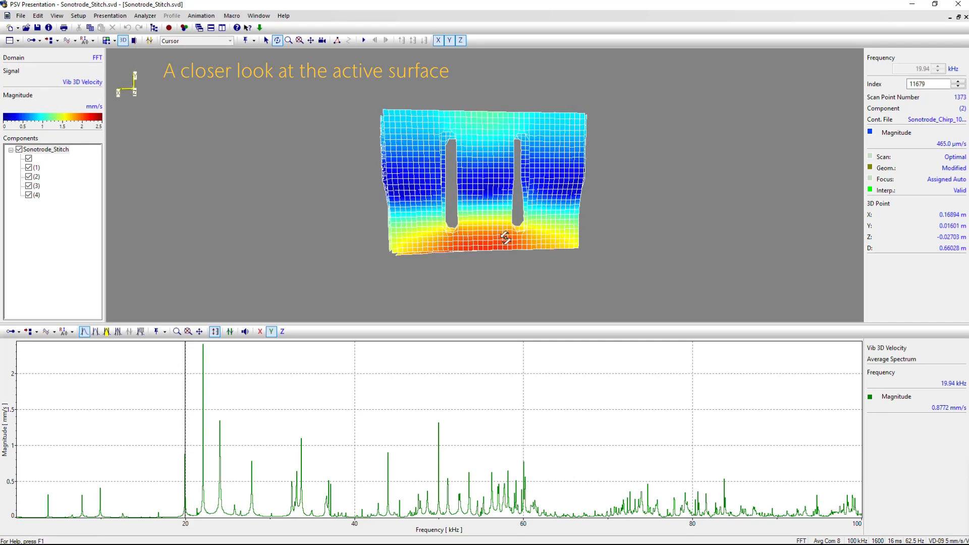
Orbit to the active surface and switch the display mode to Profile.
left_click_drag(506, 237, 503, 147)
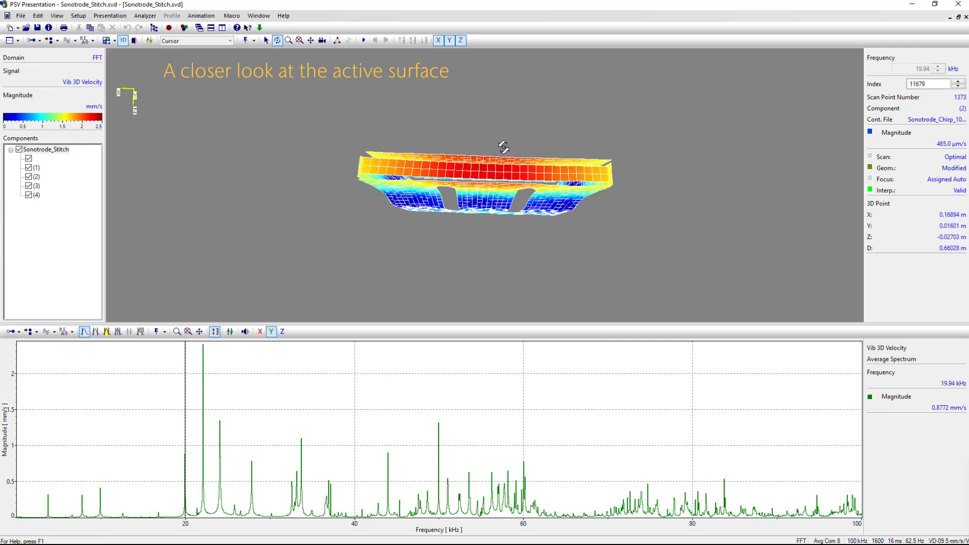
mouse_move(28, 51)
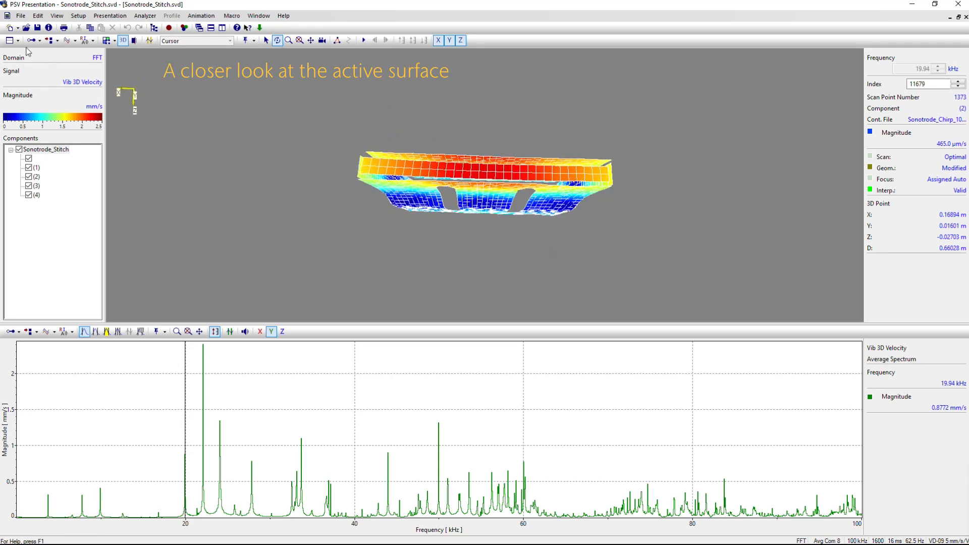
left_click(18, 40)
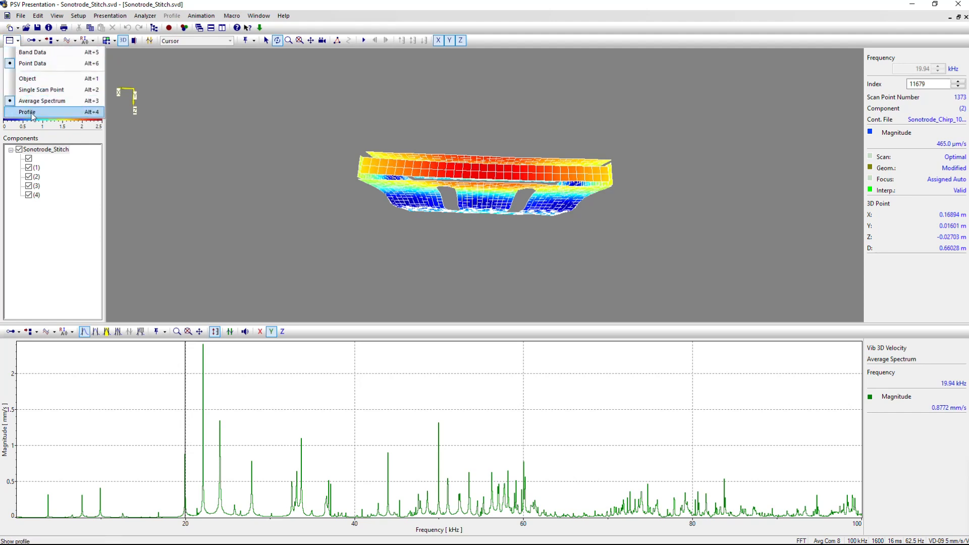
left_click(28, 112)
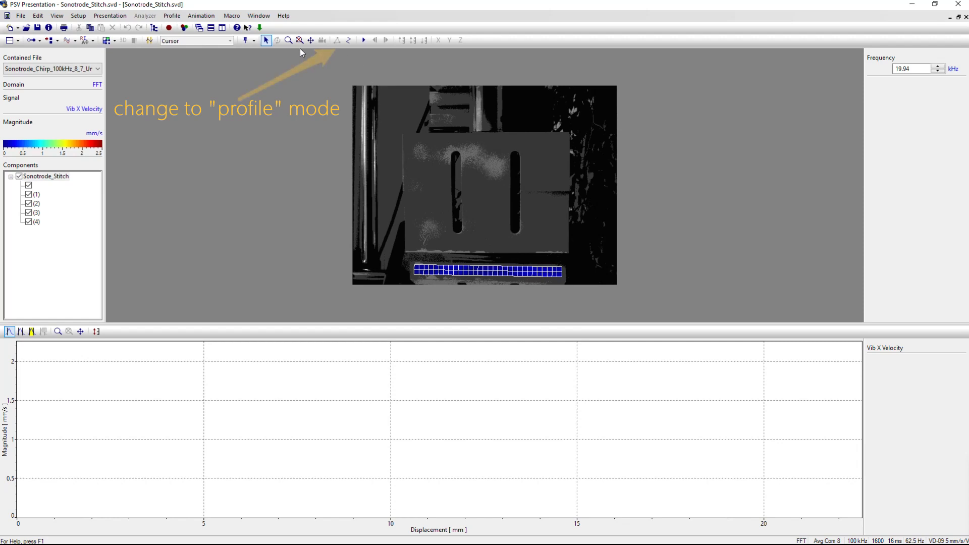
Plot a displacement profile along the active surface, animate it, and switch back to 3D.
left_click(348, 39)
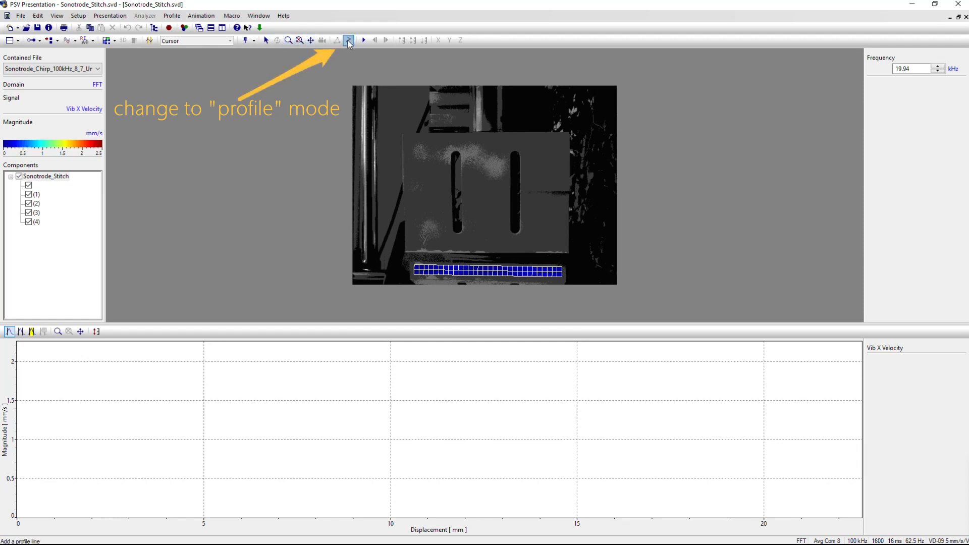
left_click(348, 39)
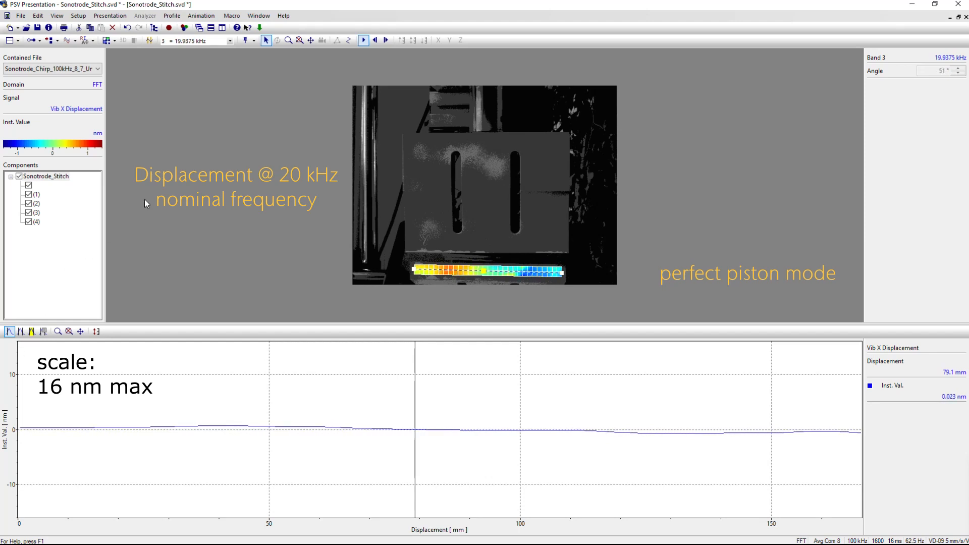
left_click(363, 41)
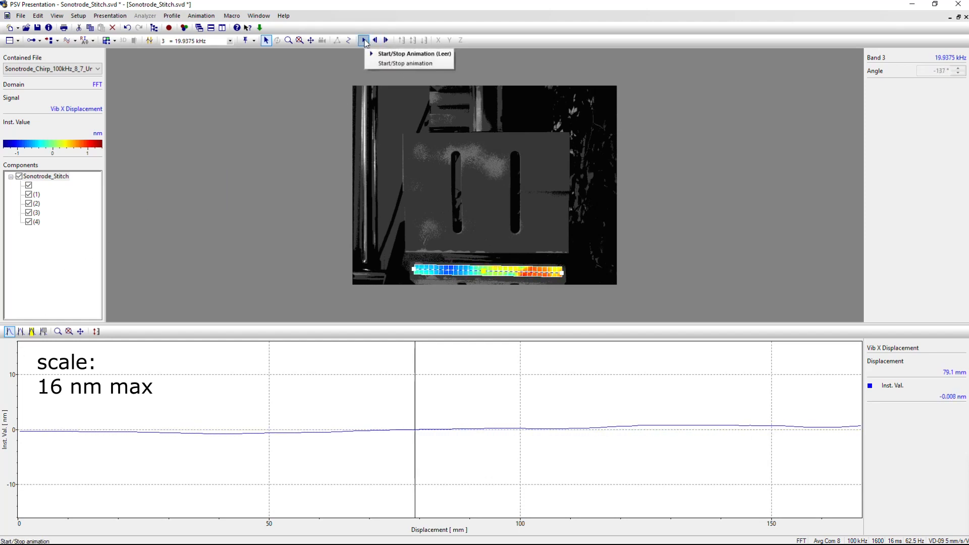
left_click(384, 41)
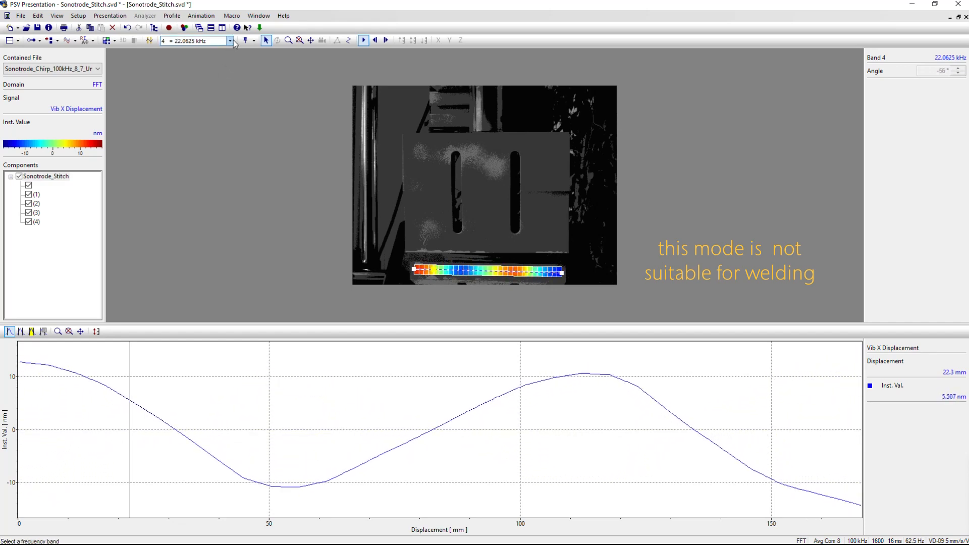
left_click(122, 40)
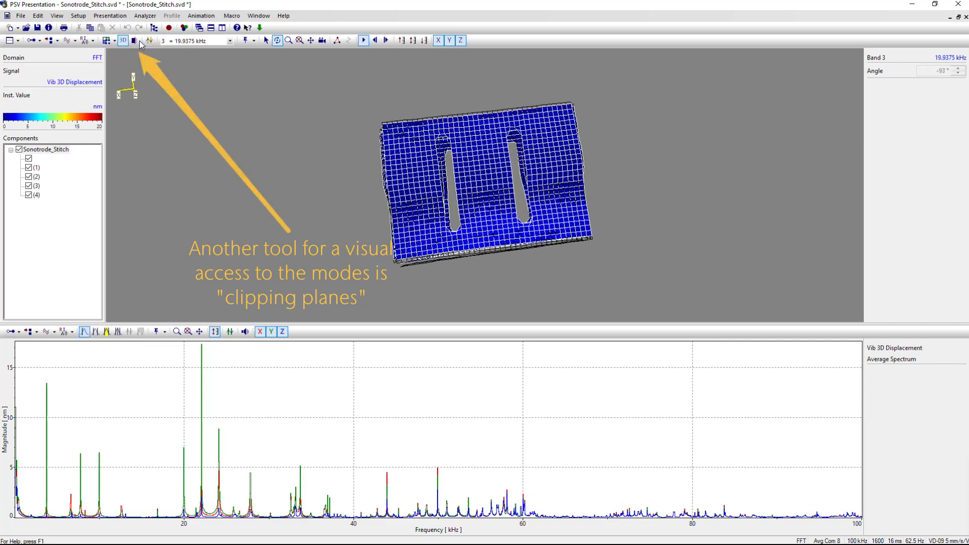
Enable the Min. X clipping plane and move it from 0.08 to 0.11 m.
left_click(133, 40)
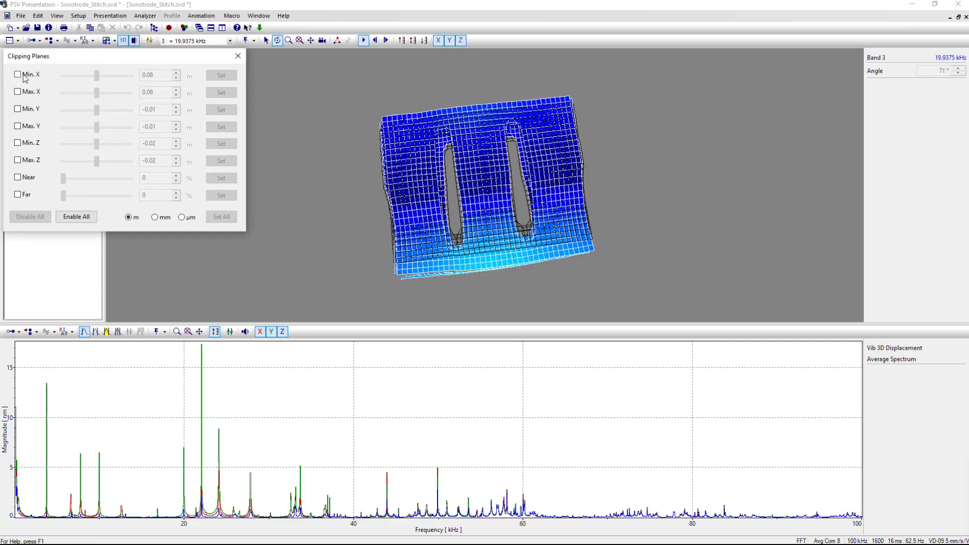
left_click(18, 110)
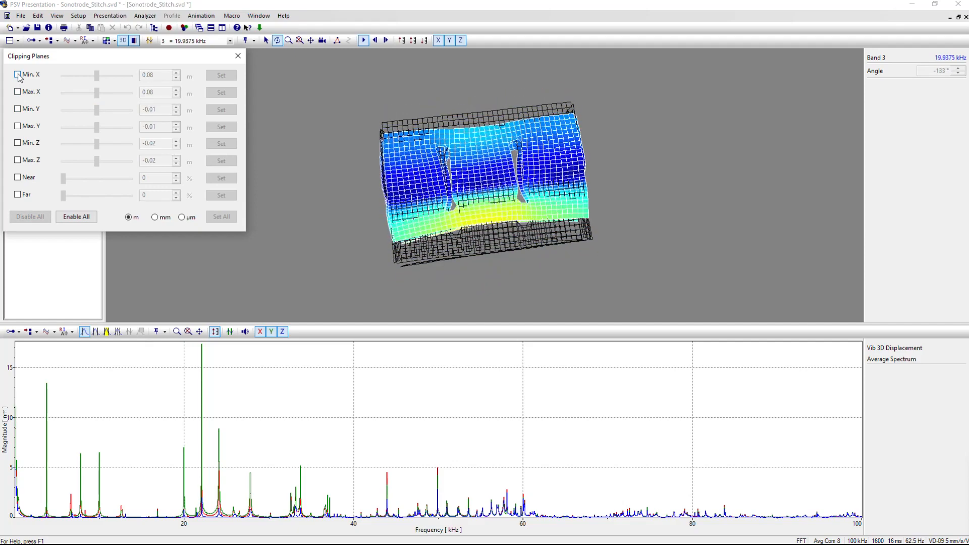
left_click(17, 75)
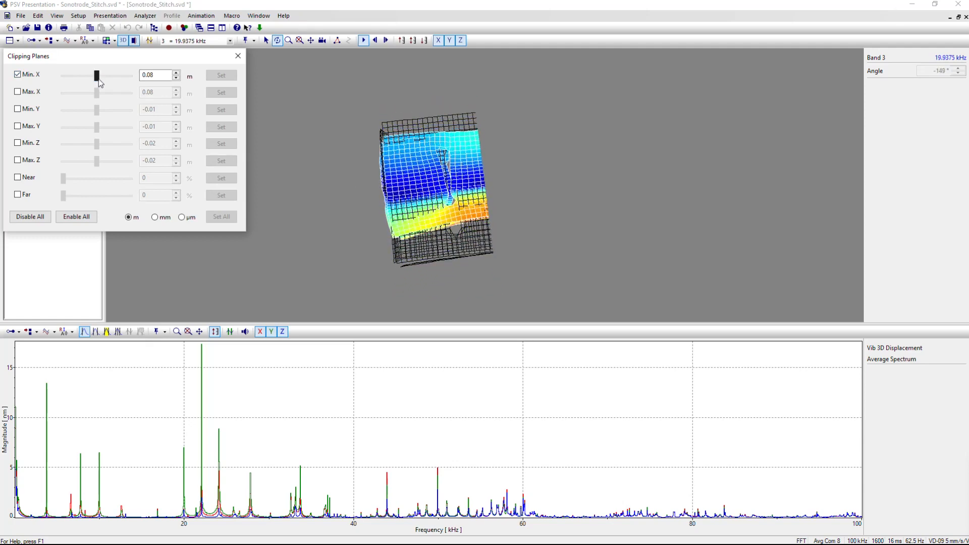
left_click_drag(95, 75, 107, 75)
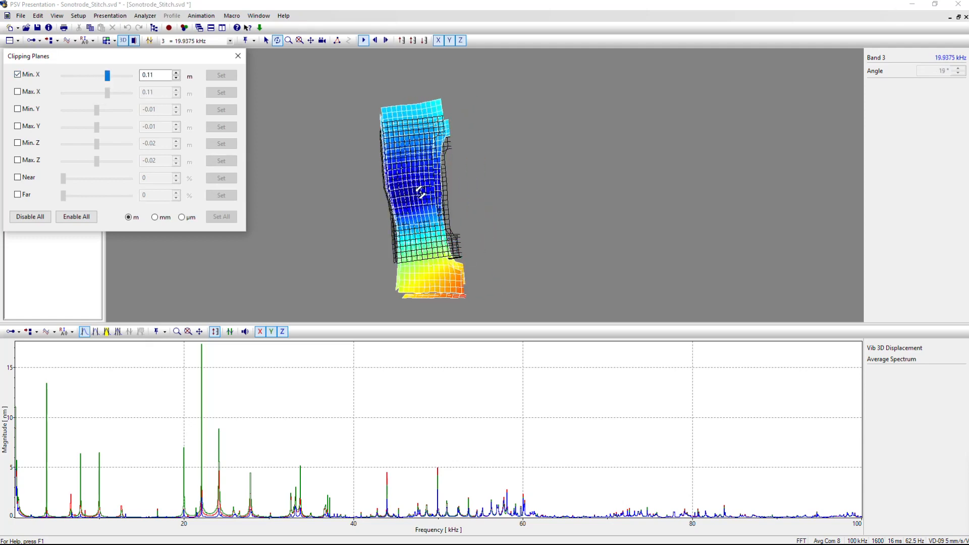
left_click_drag(420, 192, 341, 204)
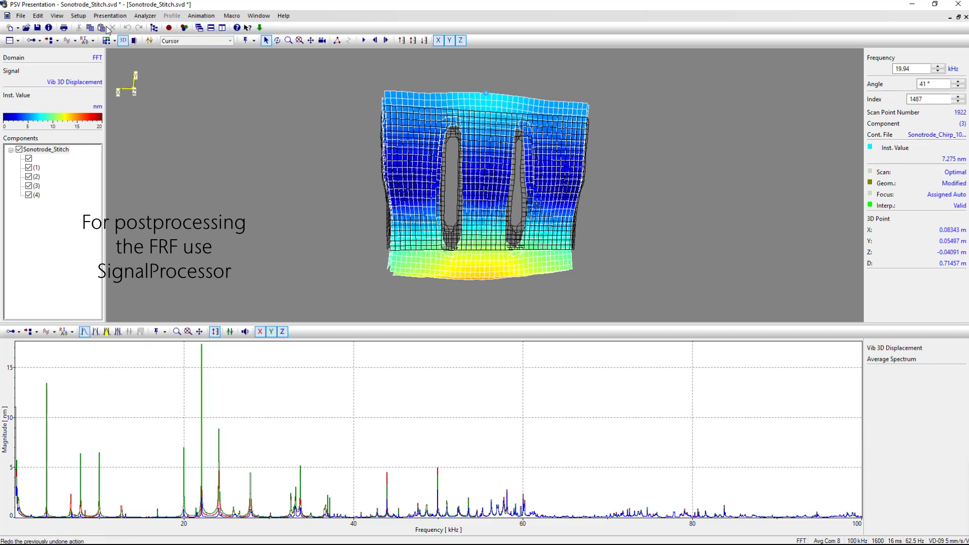
Send the FRF to a SignalProcessor sheet and return to Sonotrode_Stitch.
left_click(20, 15)
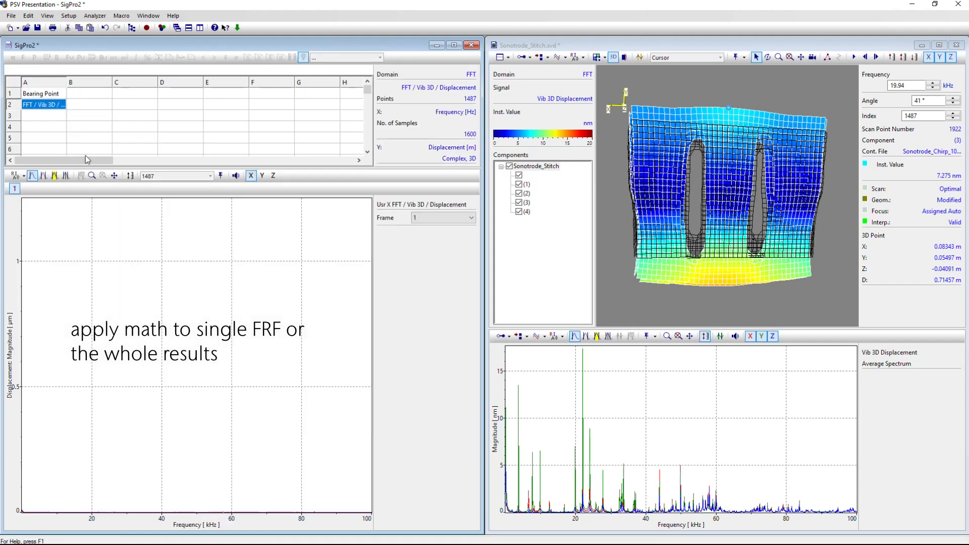
left_click(129, 176)
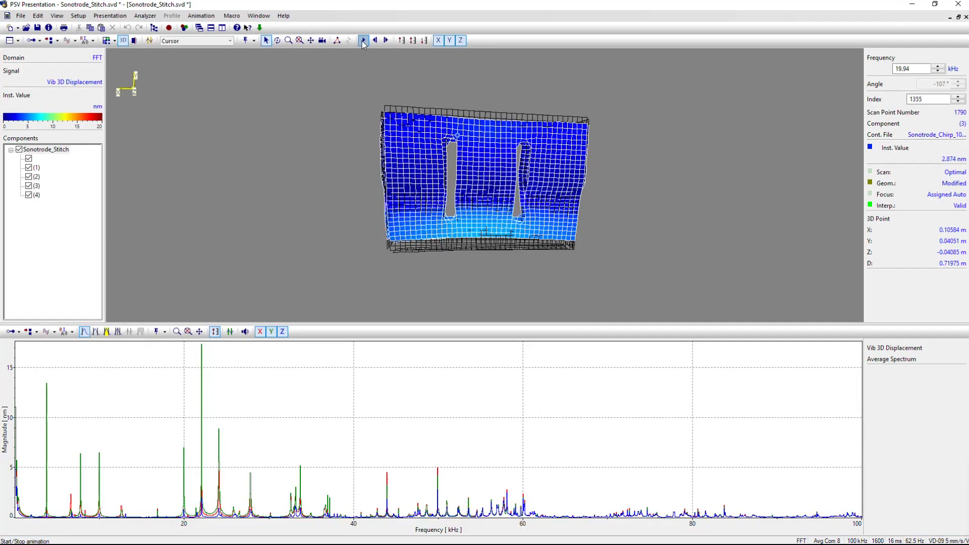
Animate the 19.94 kHz mode shape and list the File export formats.
left_click(362, 40)
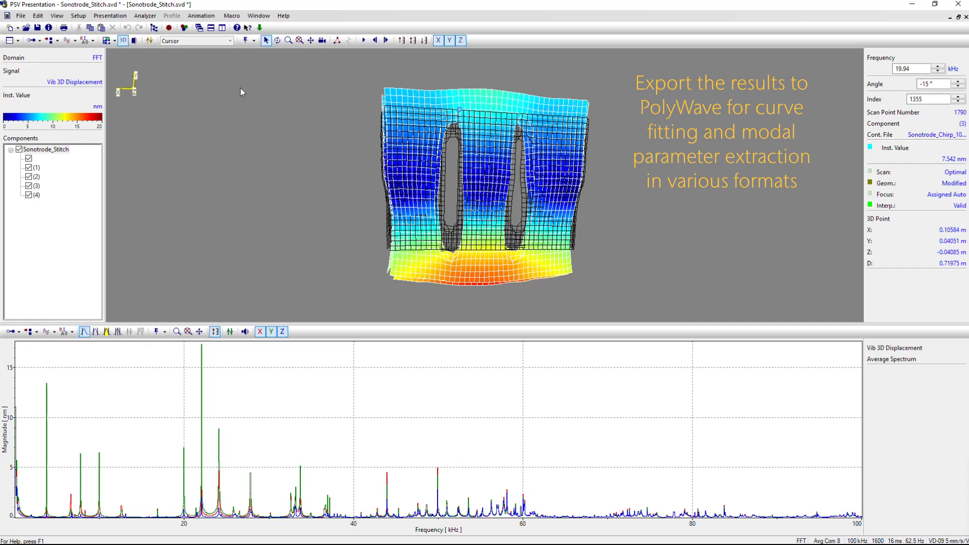
left_click(20, 16)
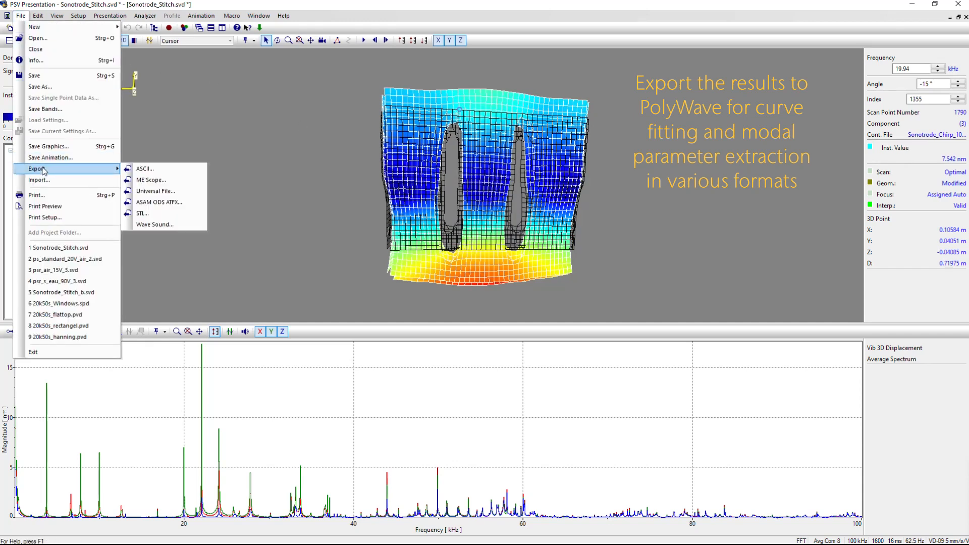
mouse_move(151, 180)
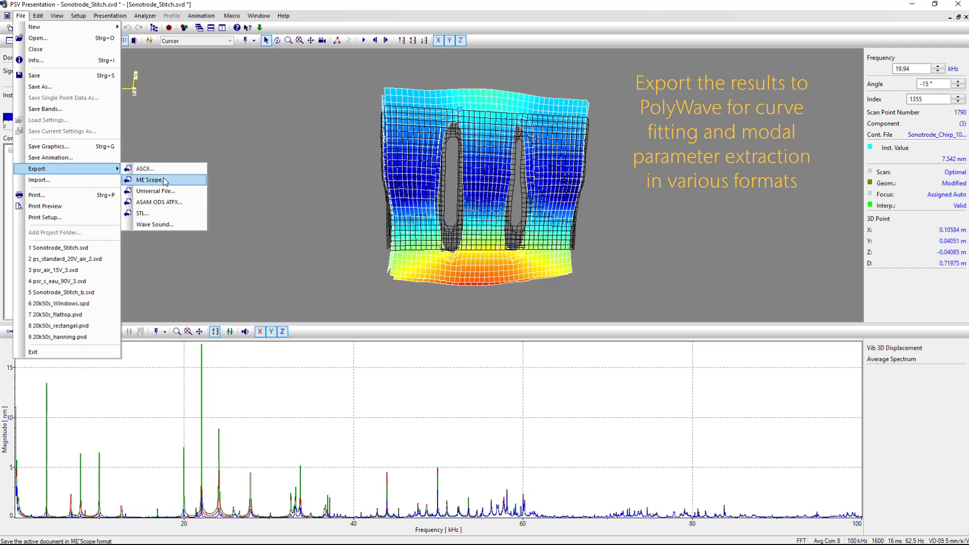
mouse_move(156, 190)
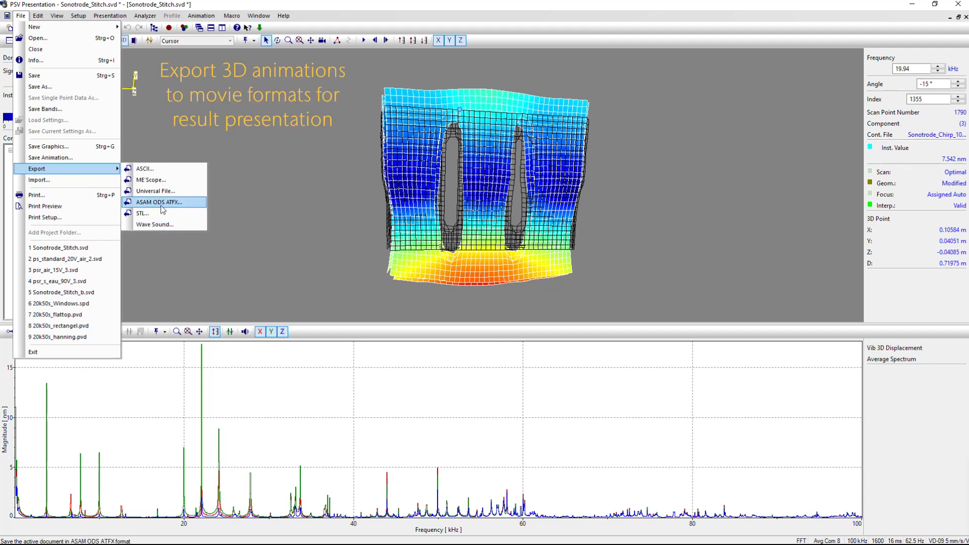
mouse_move(51, 158)
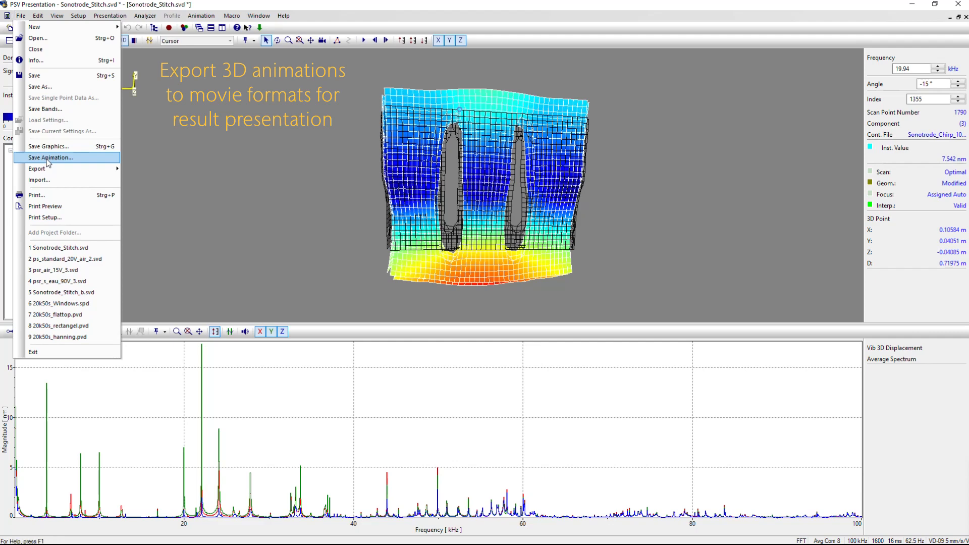
Save the 3D animation as GIF Sonotrode_Stitch_19.gif in Ultrasonic_Bonding.
left_click(50, 158)
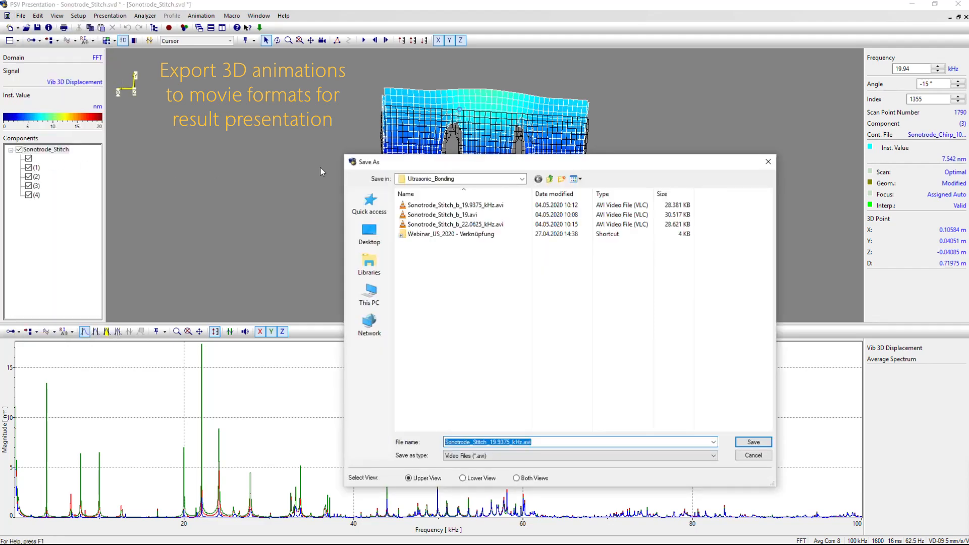
mouse_move(508, 423)
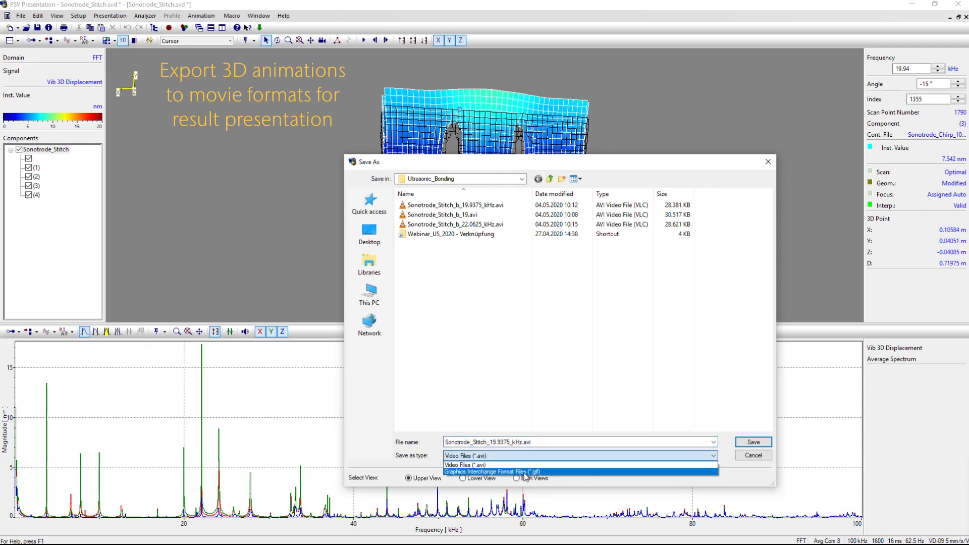
left_click(492, 471)
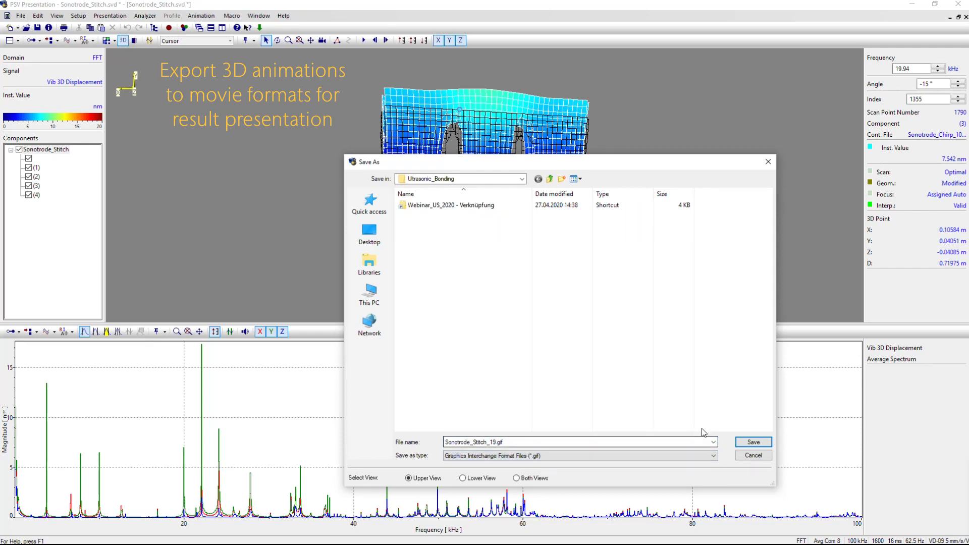
left_click(752, 442)
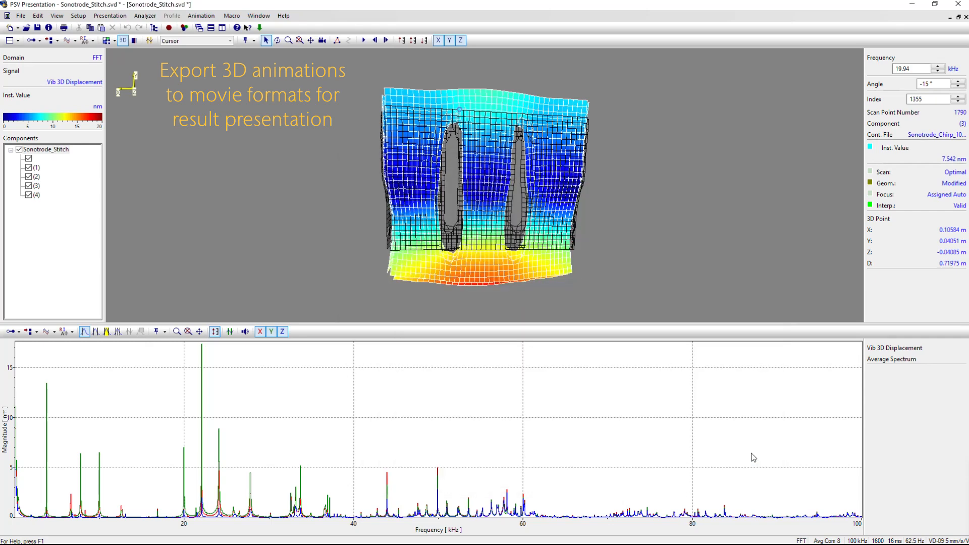
mouse_move(442, 196)
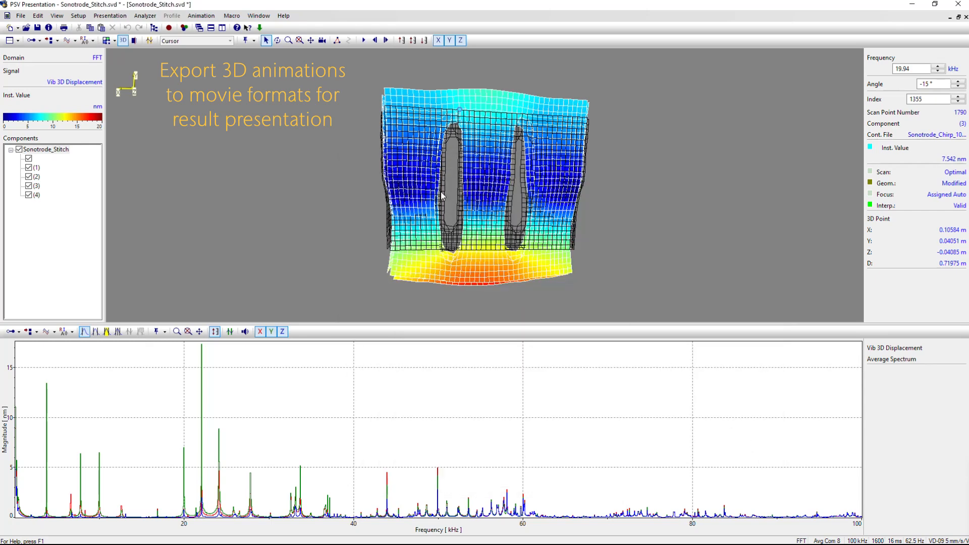